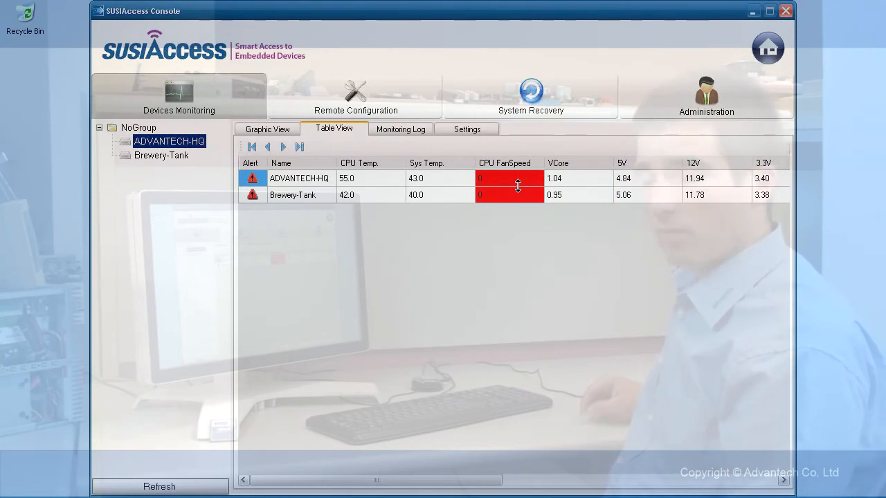
- Switch ADVANTECH-HQ from Table View to its Monitoring Log of temperature, fan and voltage readings
{"action": "left_click", "coordinate": [400, 128]}
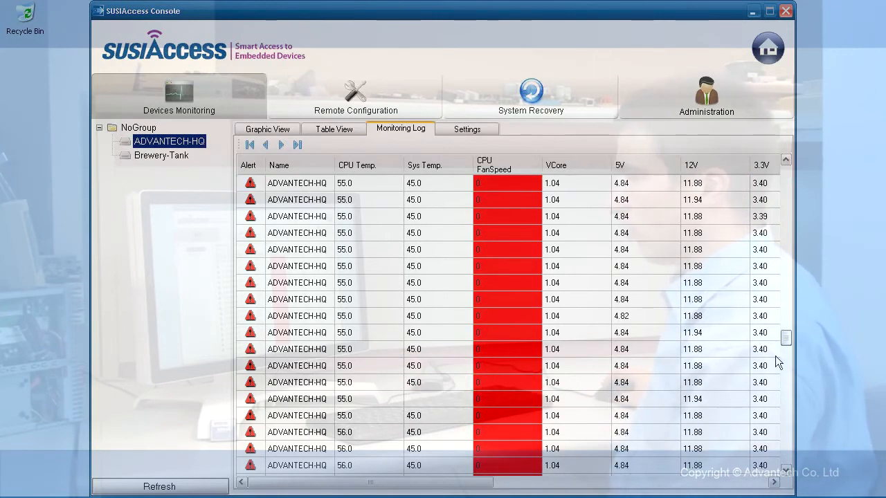
{"action": "left_click", "coordinate": [466, 128]}
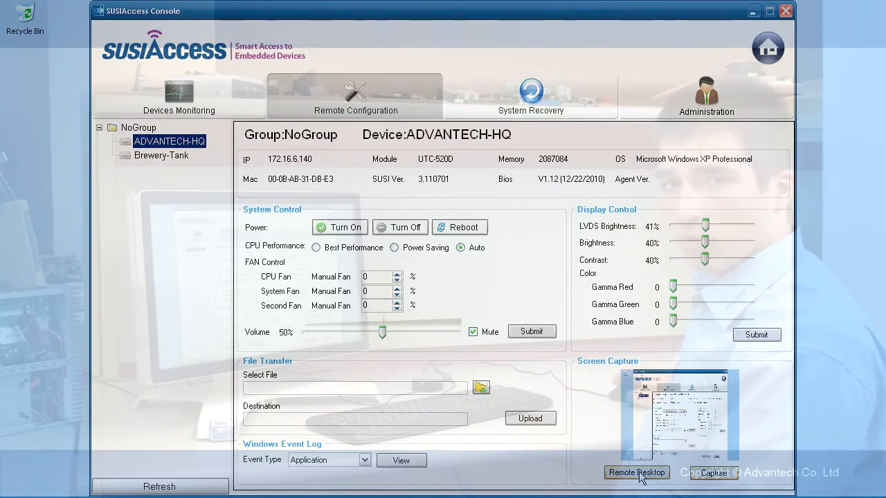
- Capture ADVANTECH-HQ's current desktop screen as a preview image
{"action": "left_click", "coordinate": [161, 155]}
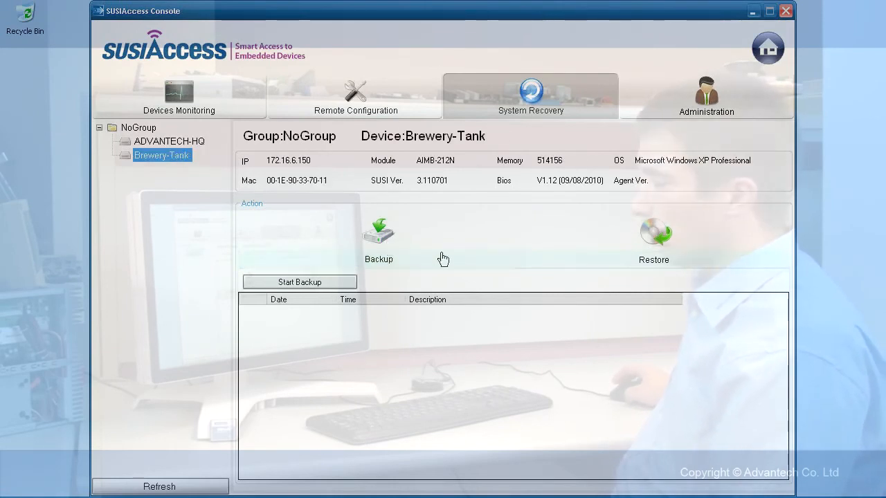
- Choose Backup for Brewery-Tank on the System Recovery page
{"action": "left_click", "coordinate": [706, 96]}
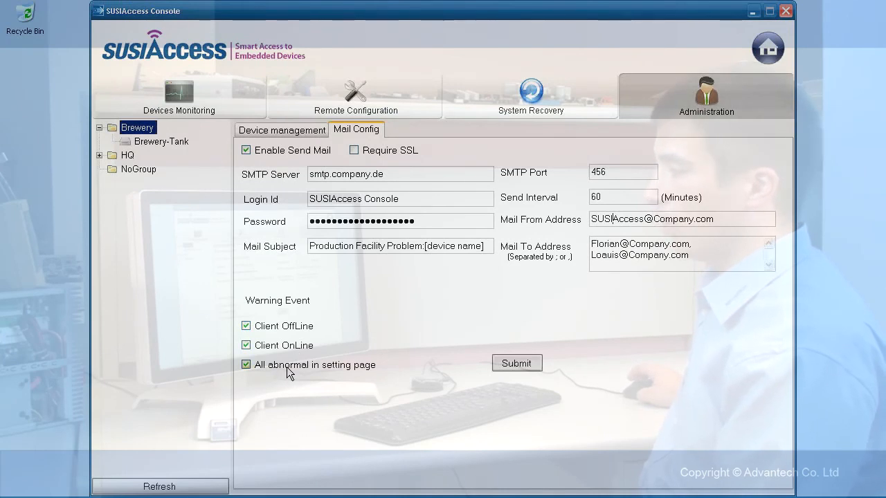
- Enable mail alerts for abnormal readings as a Warning Event
{"action": "left_click", "coordinate": [178, 96]}
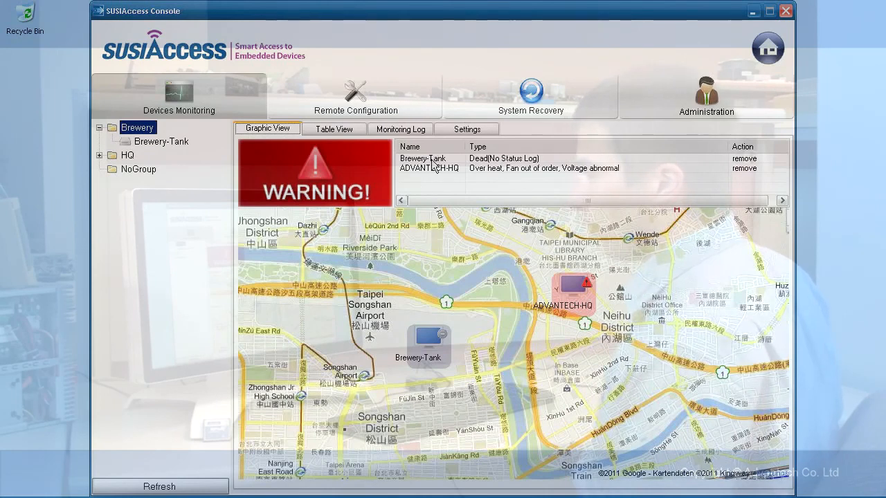